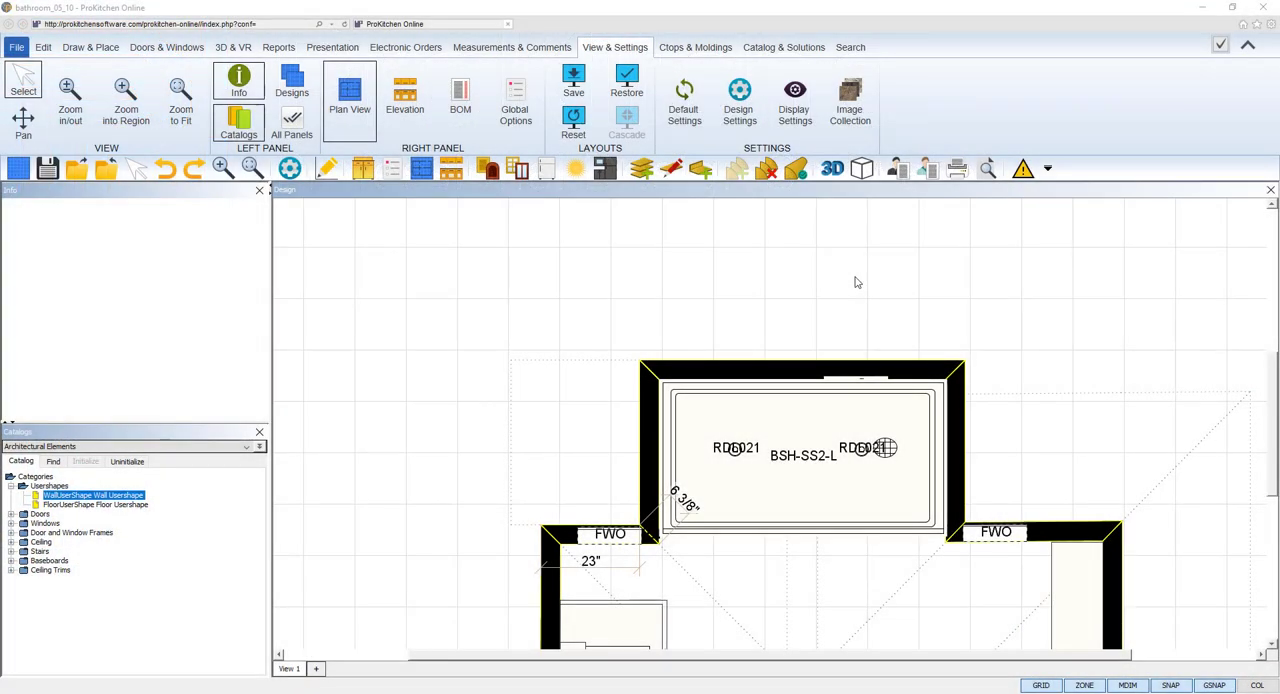
mouse_move(712, 376)
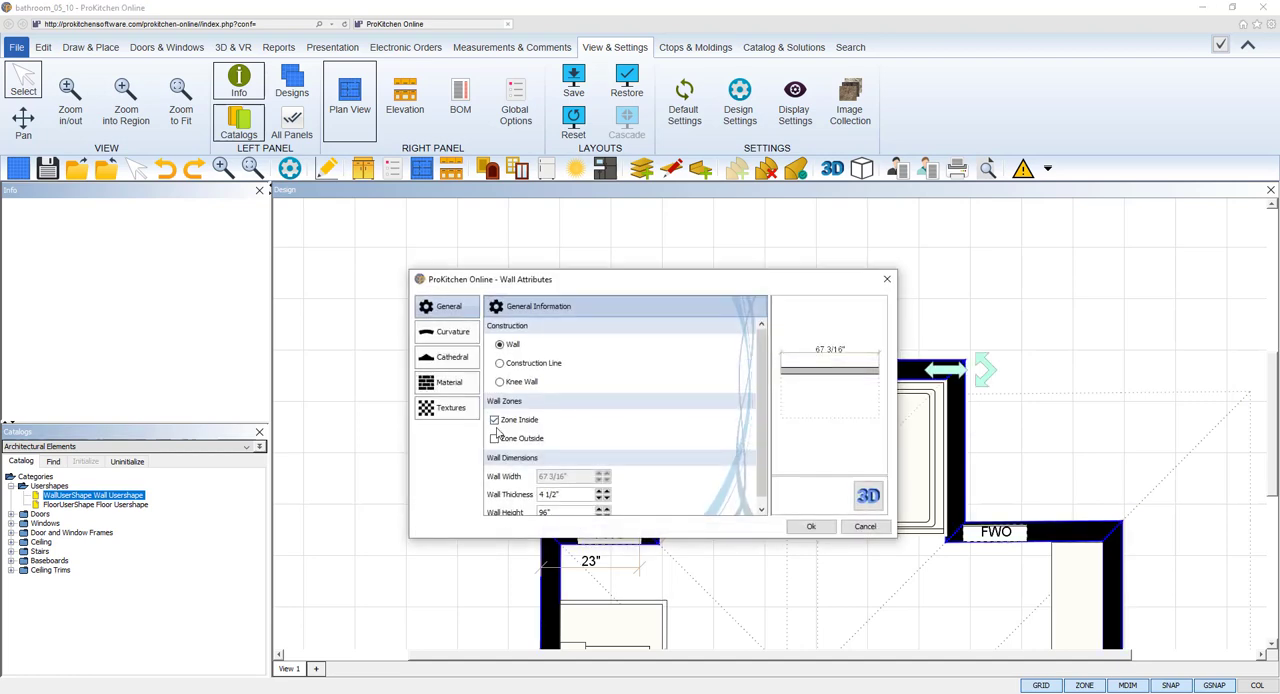
- Enable Zone Outside on the back shower wall so it has zones on both faces
click(494, 438)
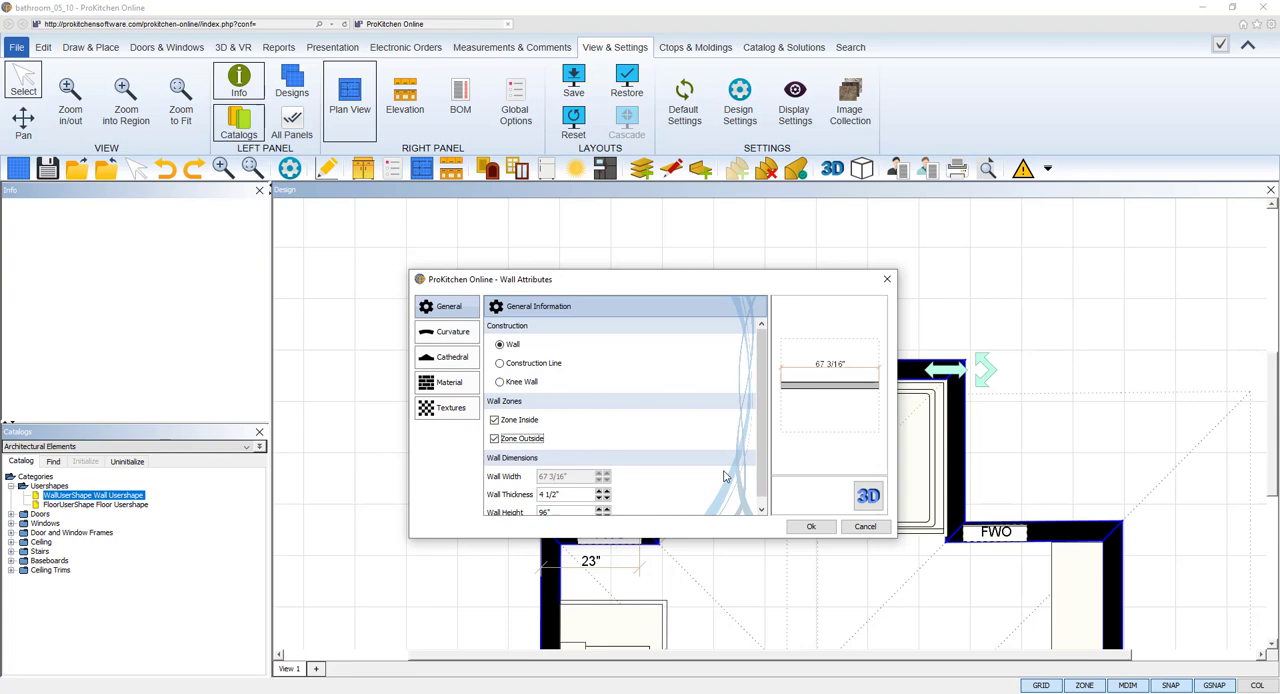
click(812, 526)
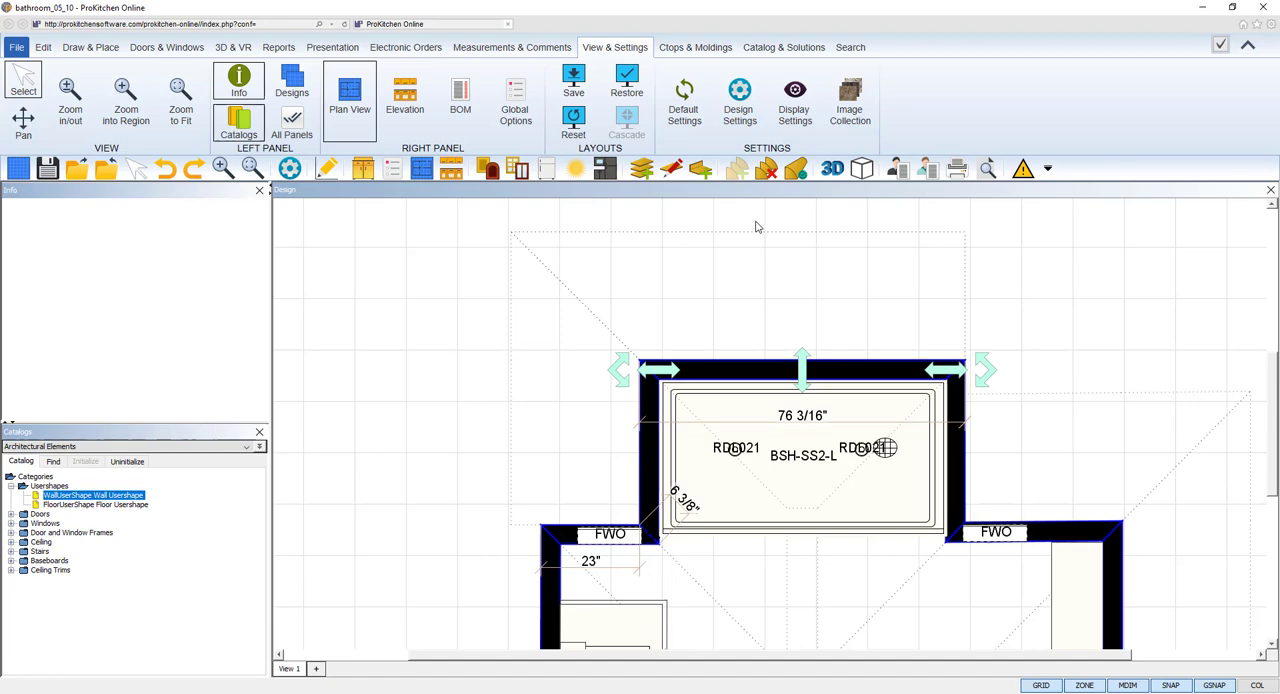
mouse_move(736, 224)
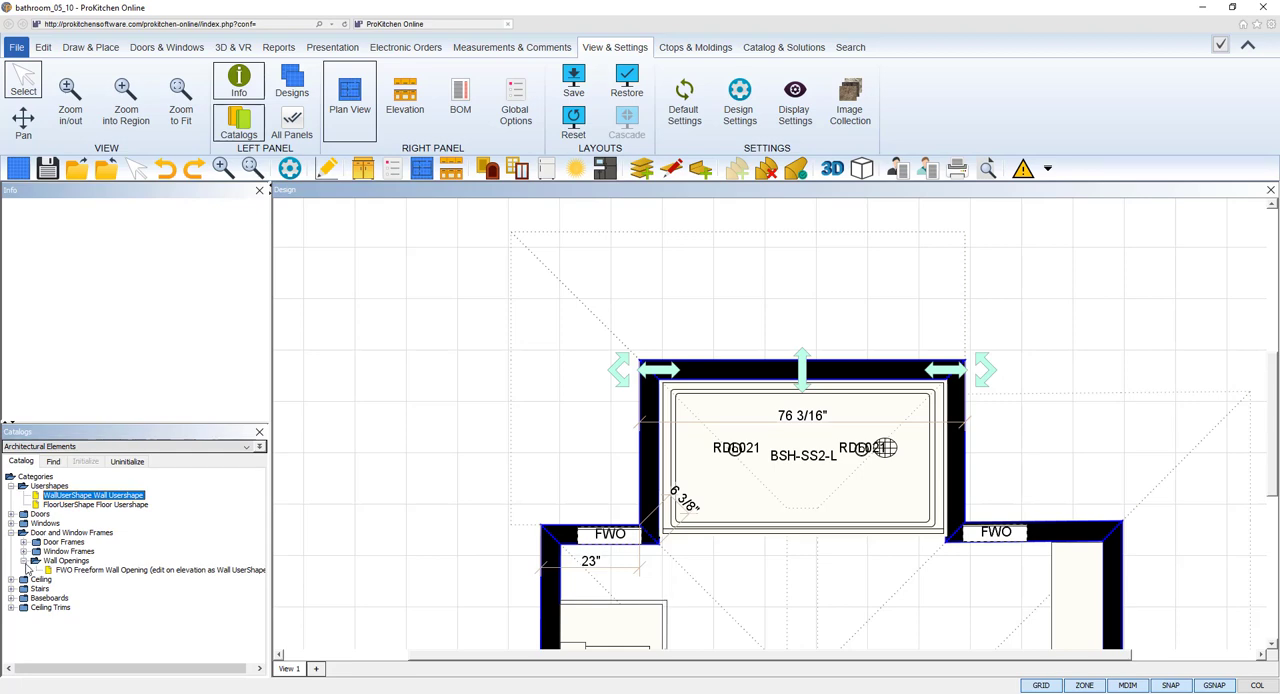
- Drop a Freeform Wall Opening from Wall Openings onto the back shower wall
click(156, 570)
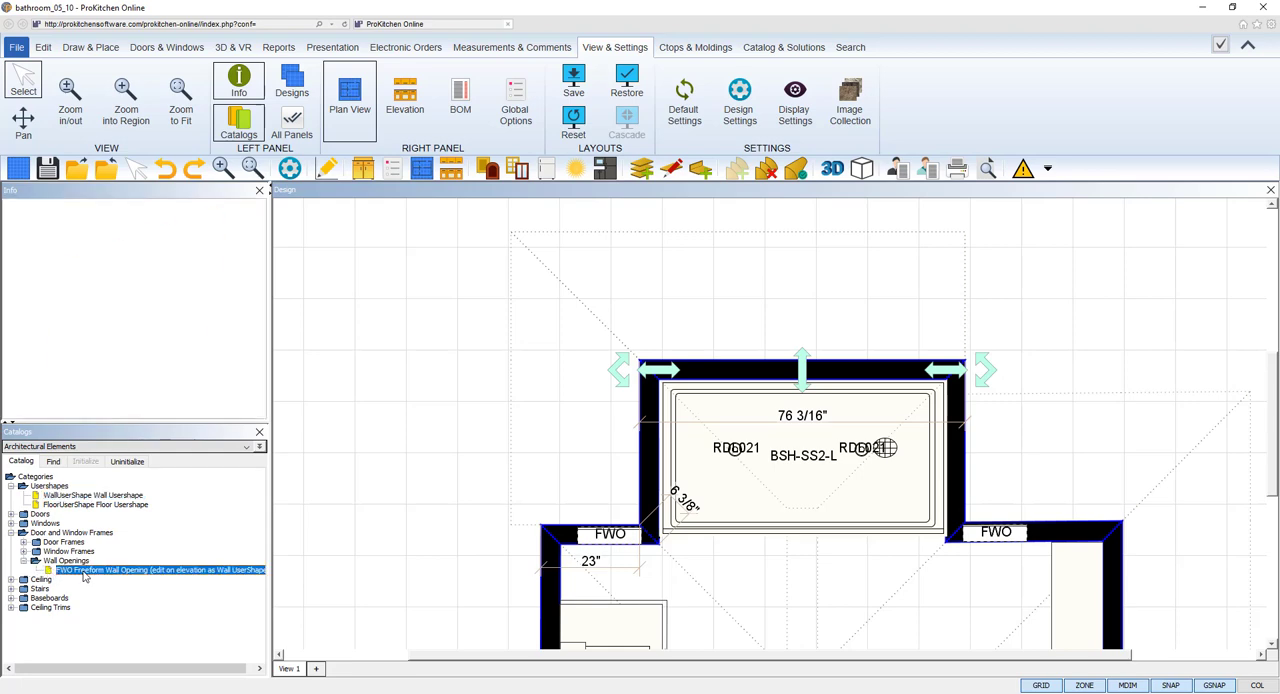
mouse_move(496, 468)
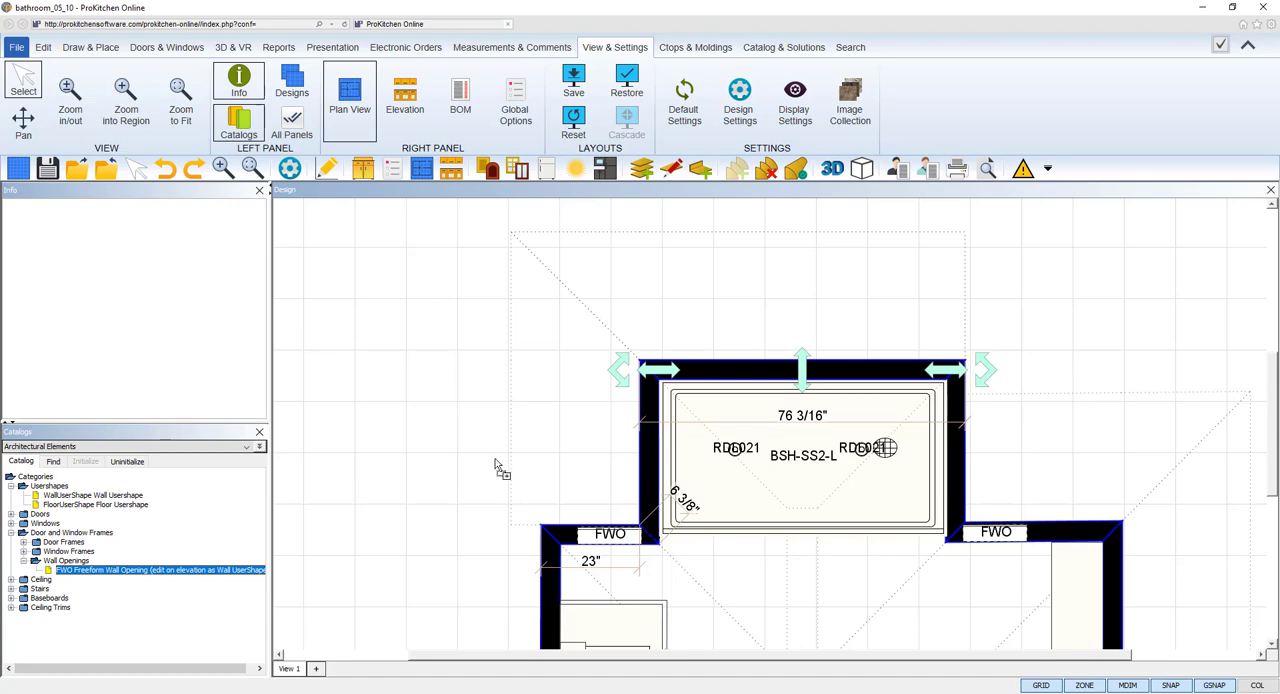
mouse_move(736, 376)
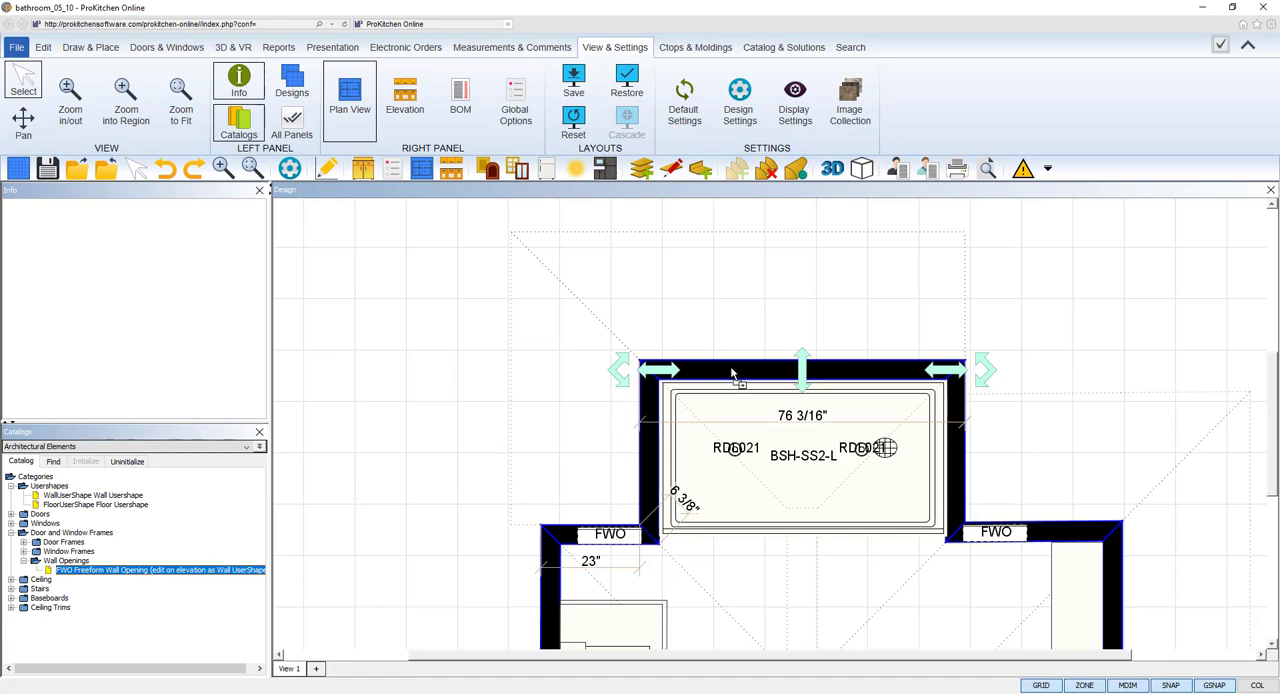
click(796, 368)
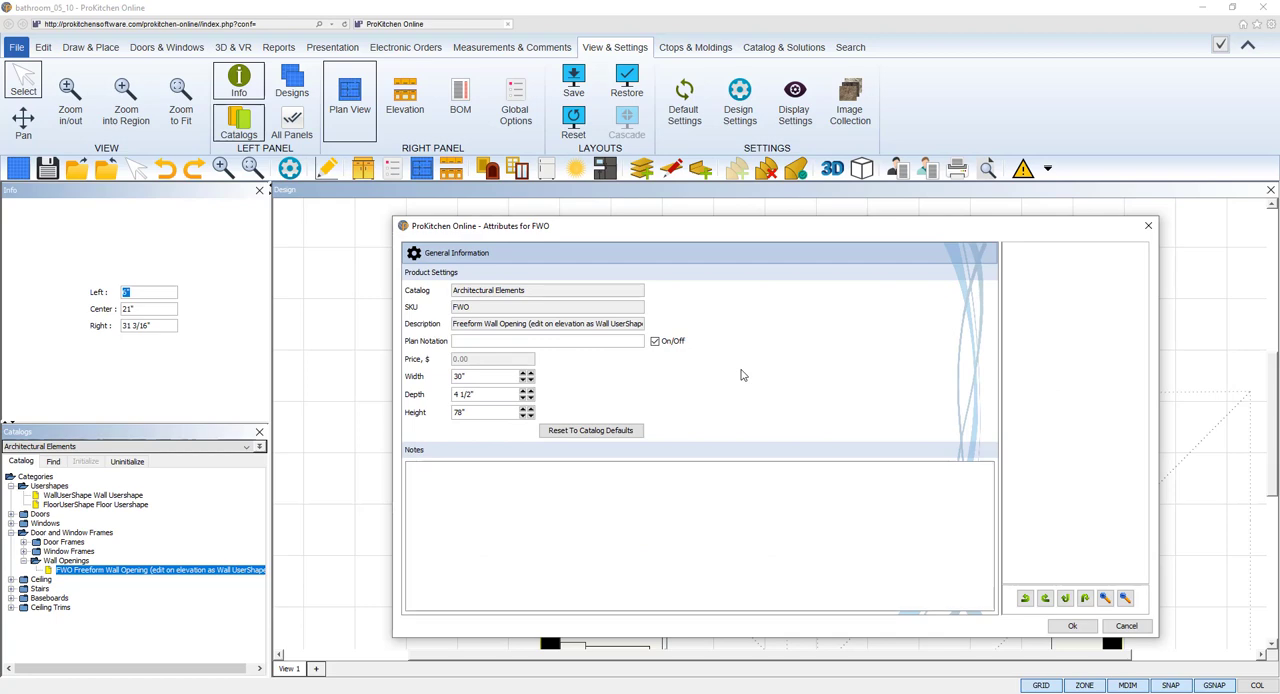
- Set the freeform wall opening to 18" wide by 12" high
triple_click(490, 376)
text(18)
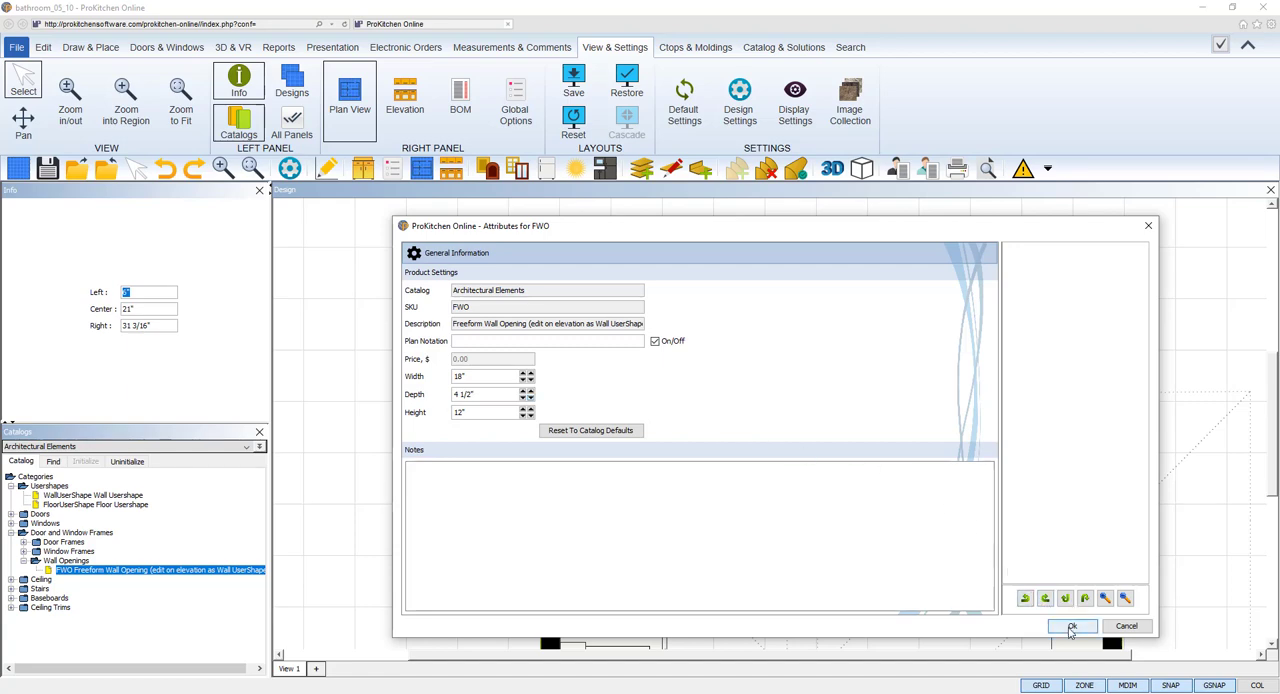
click(1072, 626)
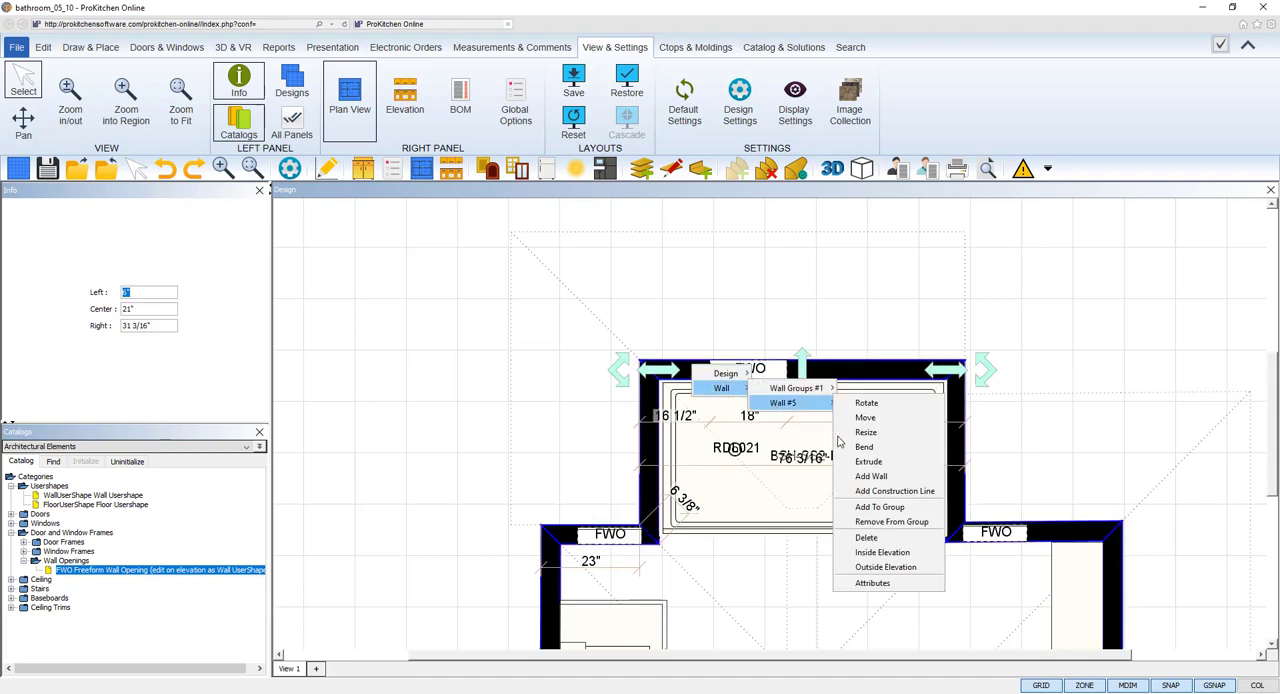
- Show Wall #5's inside elevation beside the plan with the 18" opening marked
click(880, 552)
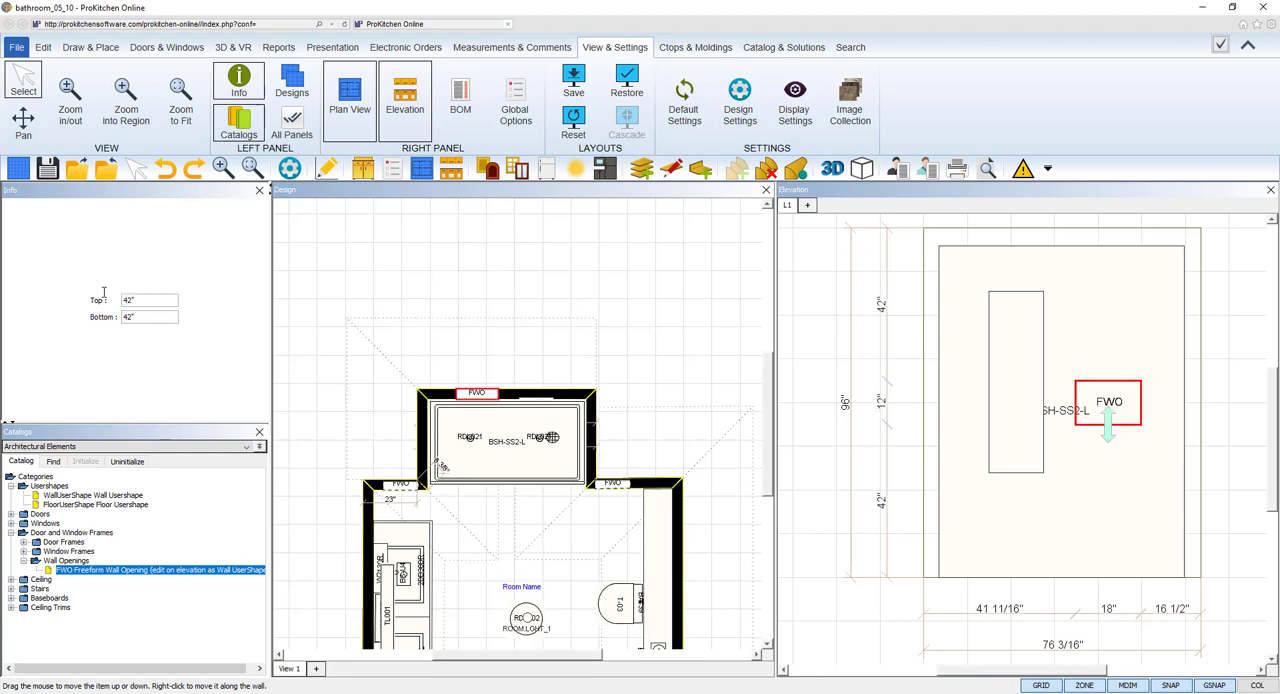
mouse_move(164, 364)
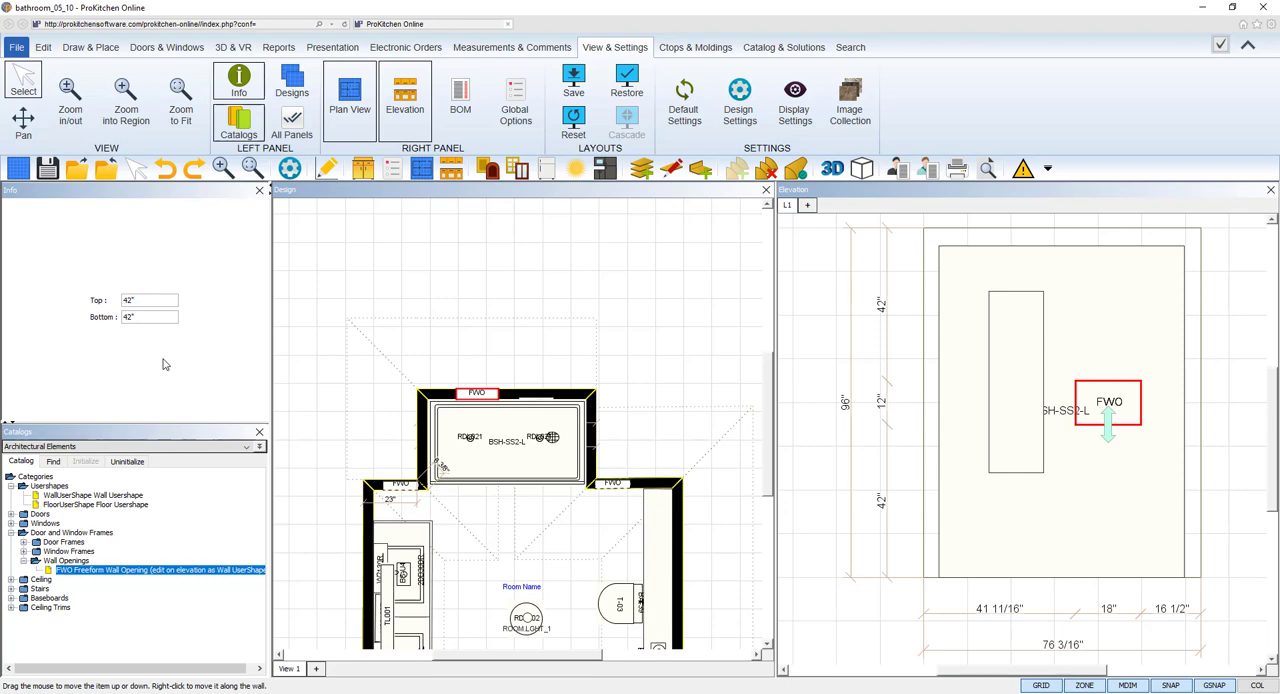
mouse_move(80, 444)
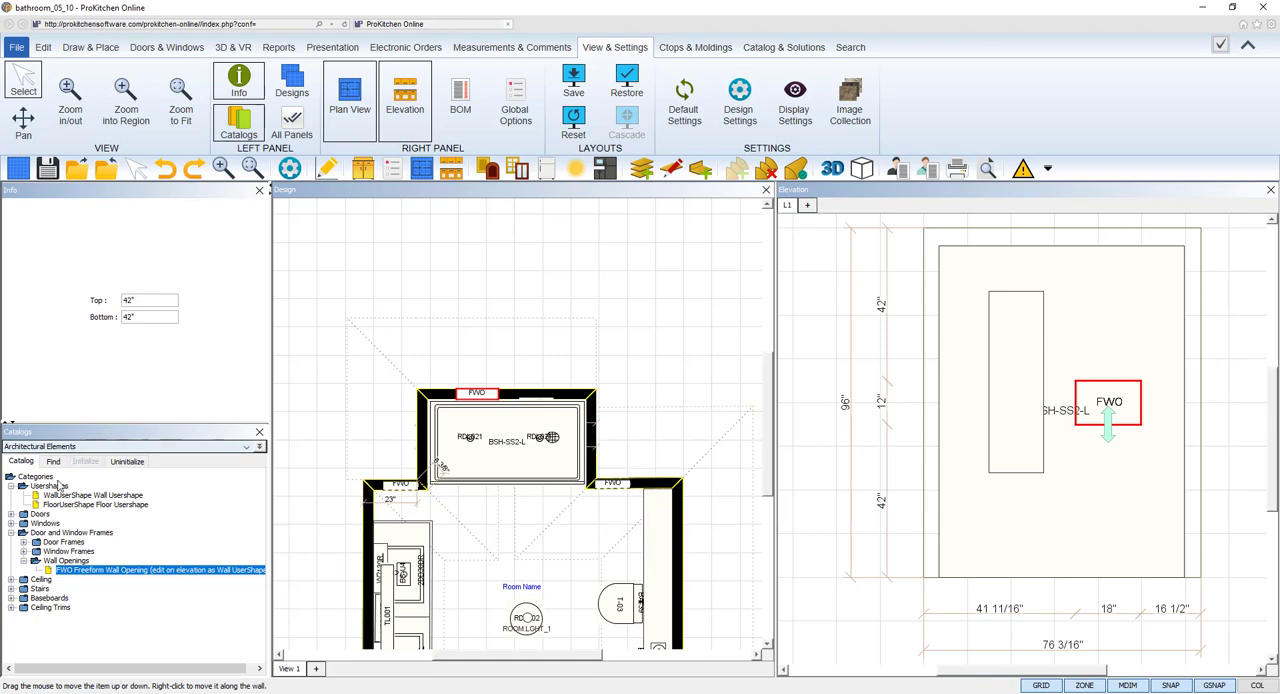
- Place a Wall UserShape from Usershapes onto the back wall at the niche opening
click(48, 486)
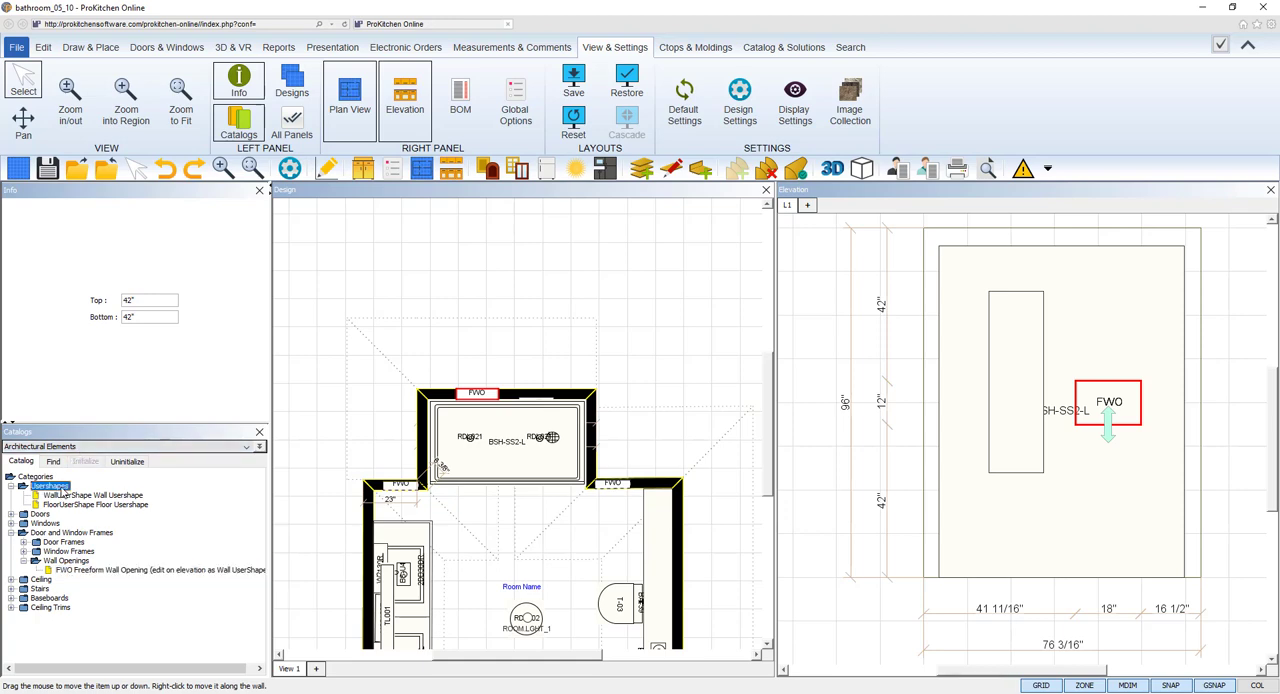
click(94, 496)
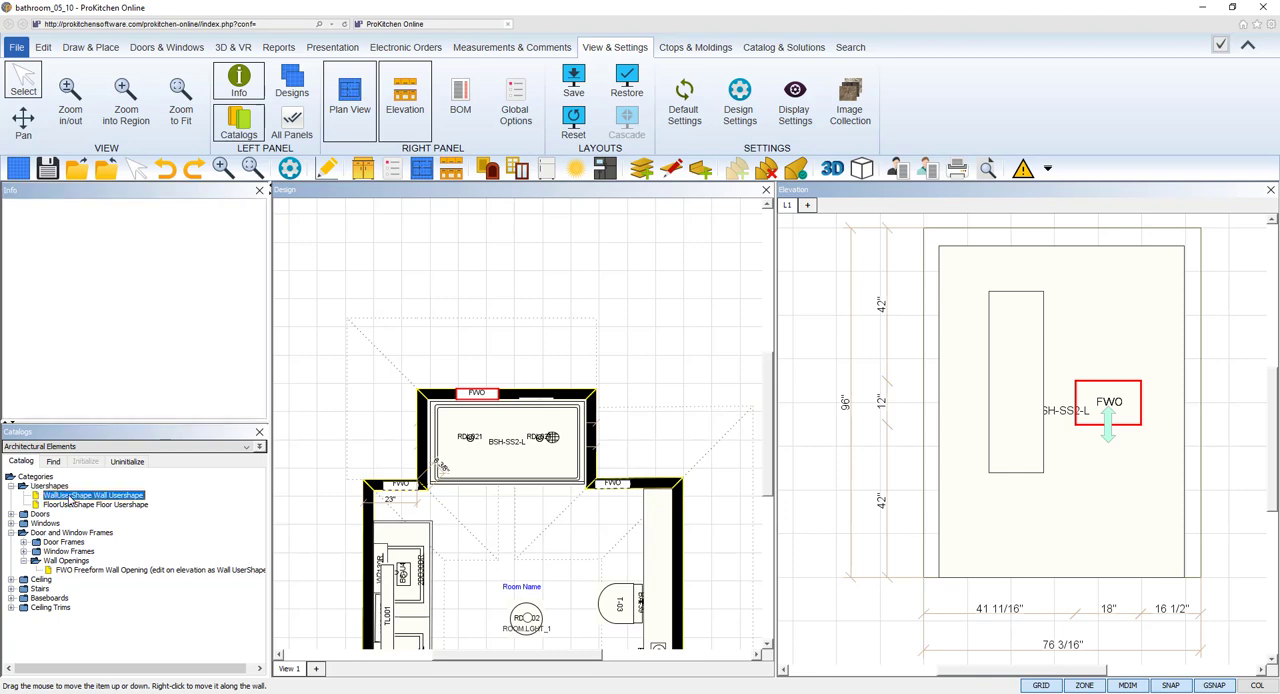
click(92, 496)
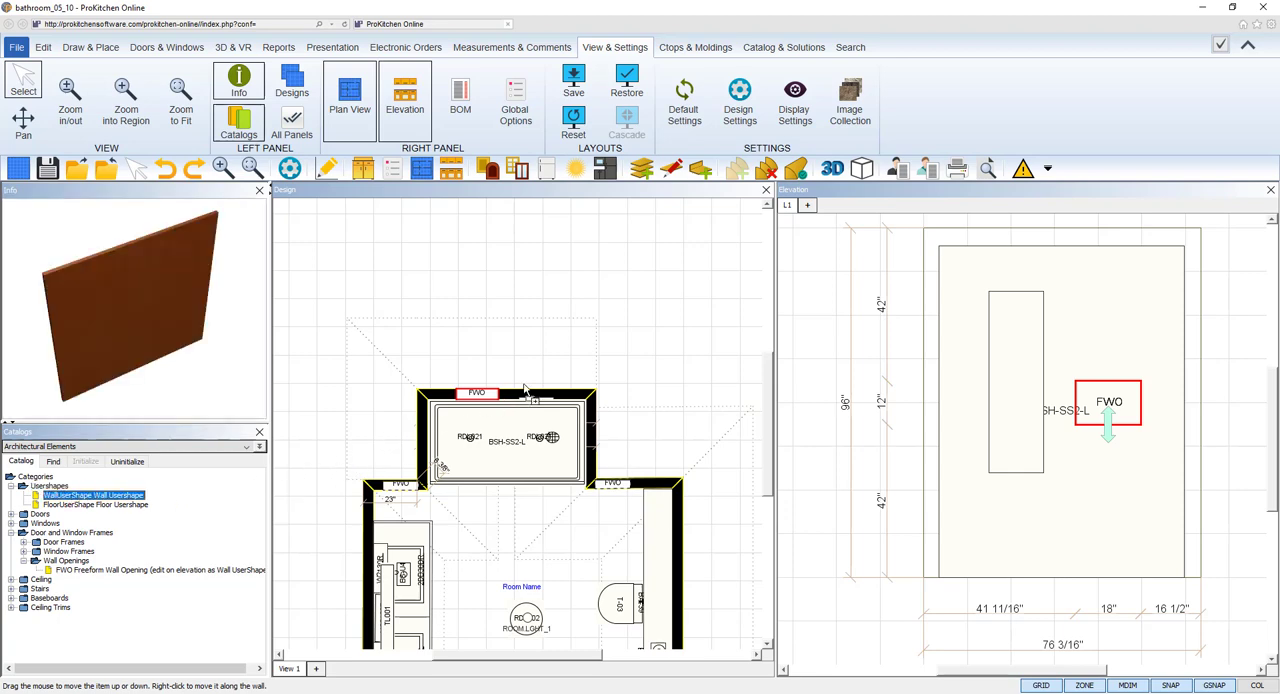
mouse_move(900, 348)
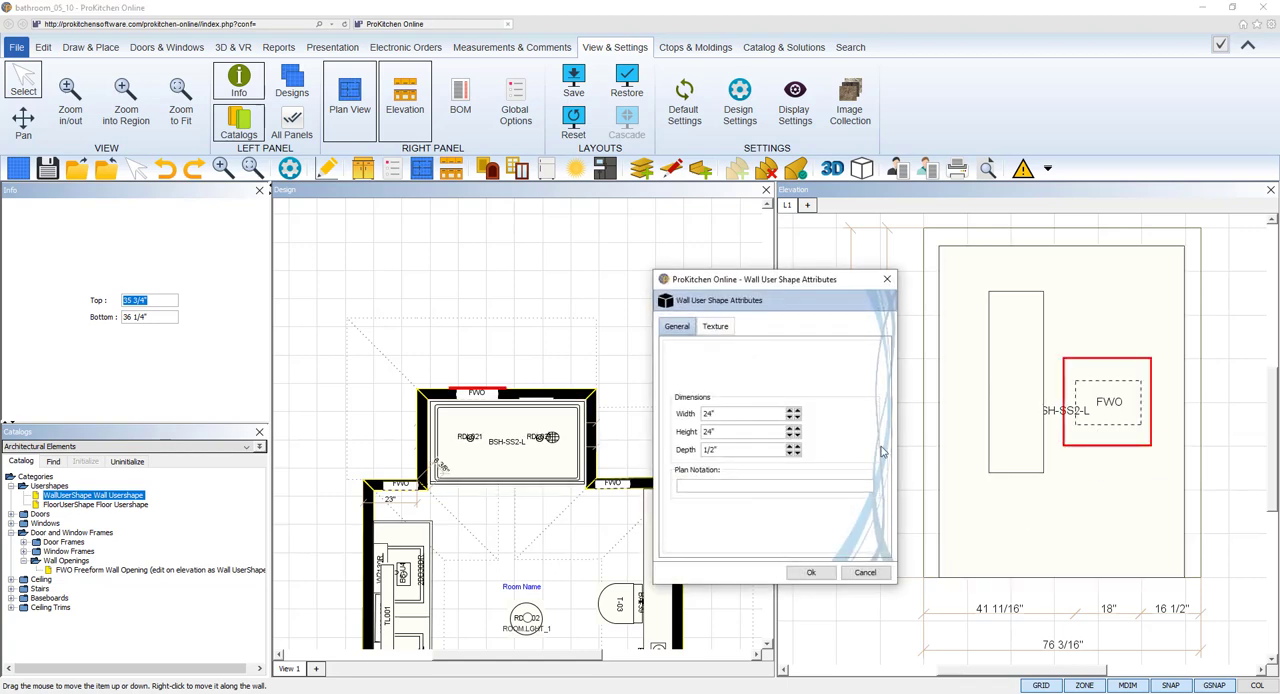
- Give the niche user shape Non-Wood tile #039 and render the tiled niche in 3D
click(714, 326)
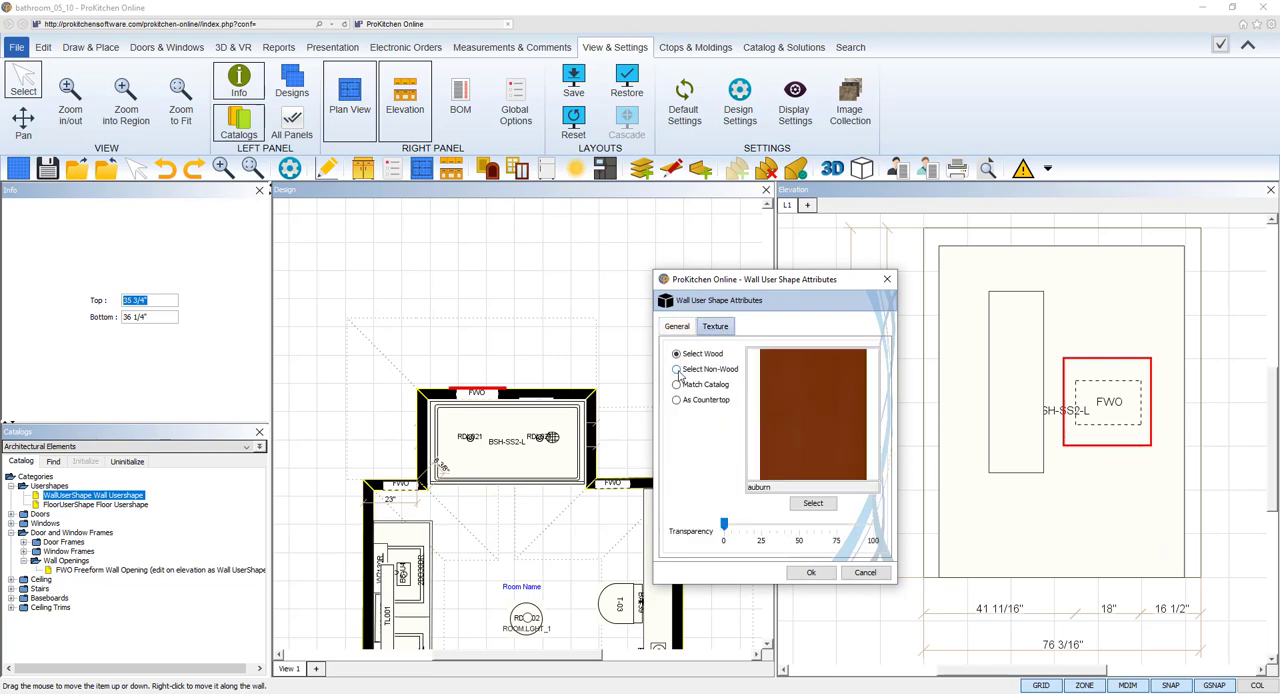
click(676, 368)
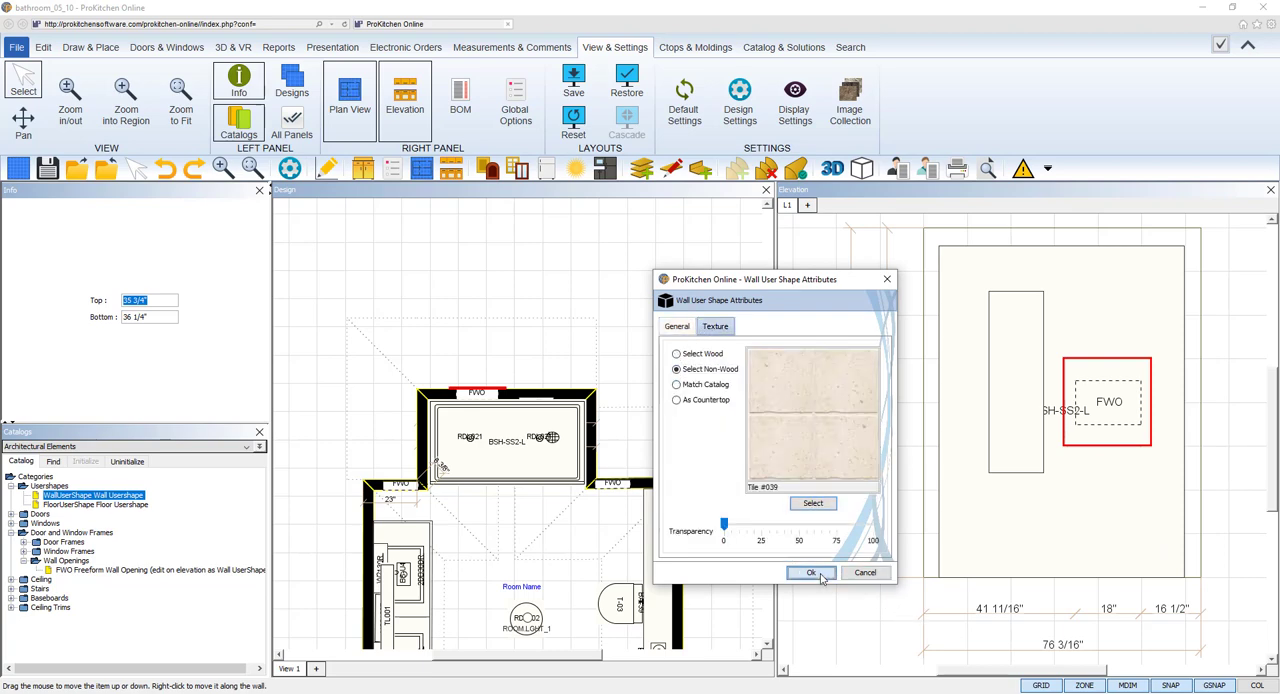
click(810, 572)
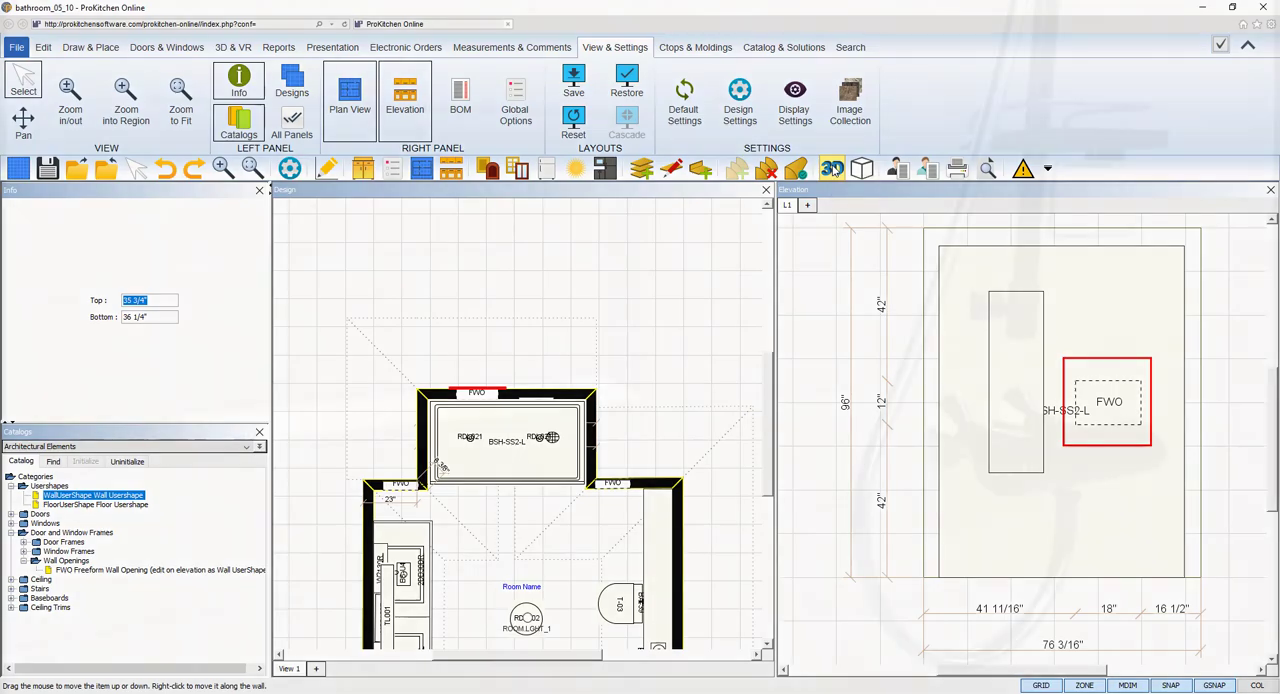
click(832, 168)
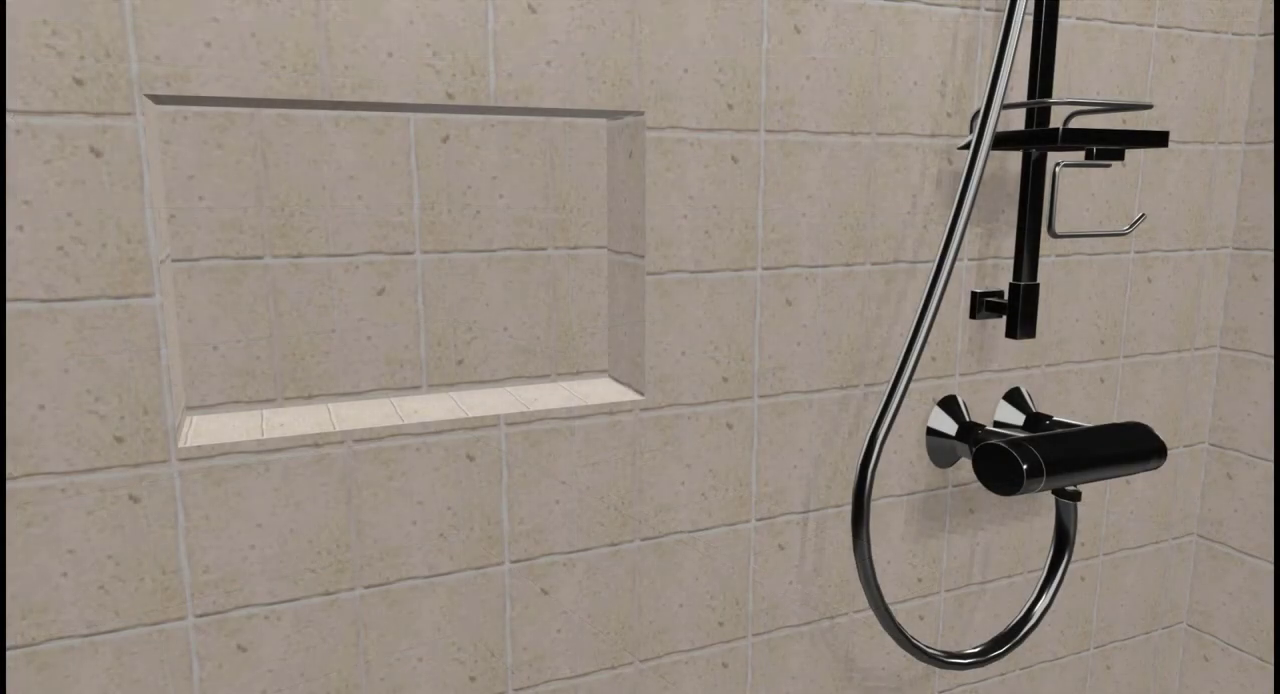